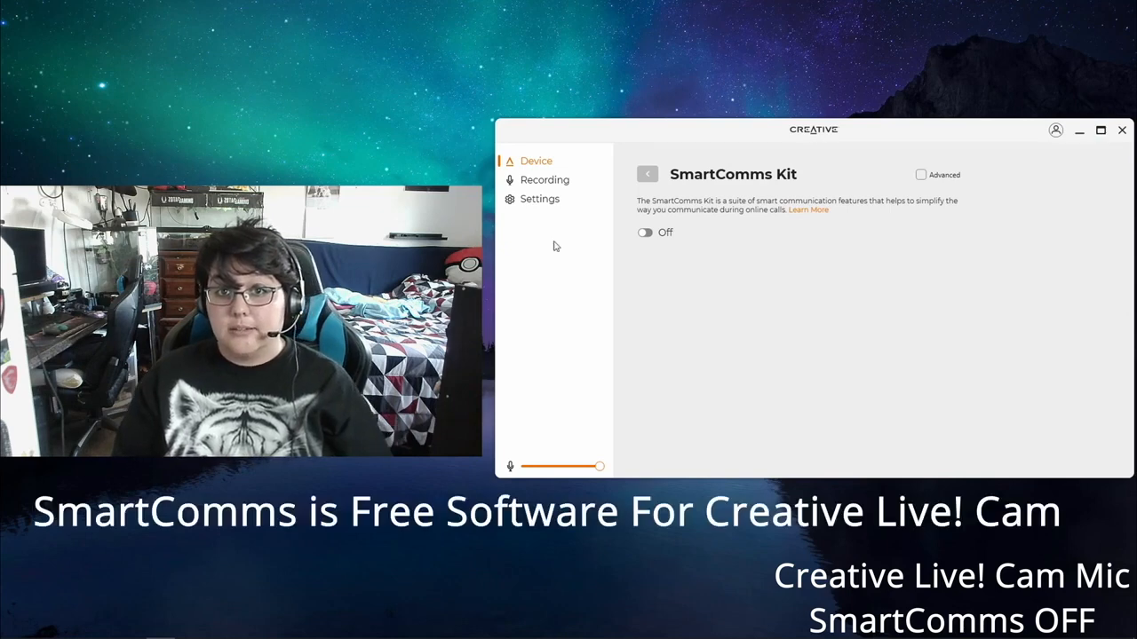
Switch the SmartComms Kit toggle from Off to On so the mic demo runs
{"action": "left_click", "coordinate": [646, 232]}
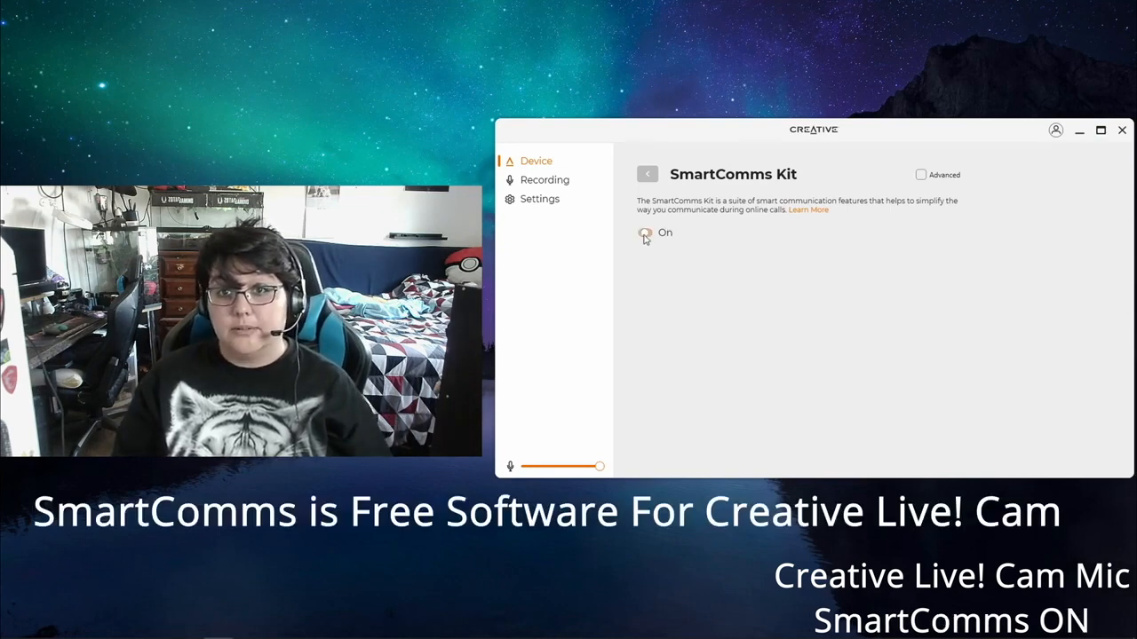
{"action": "left_click", "coordinate": [646, 232]}
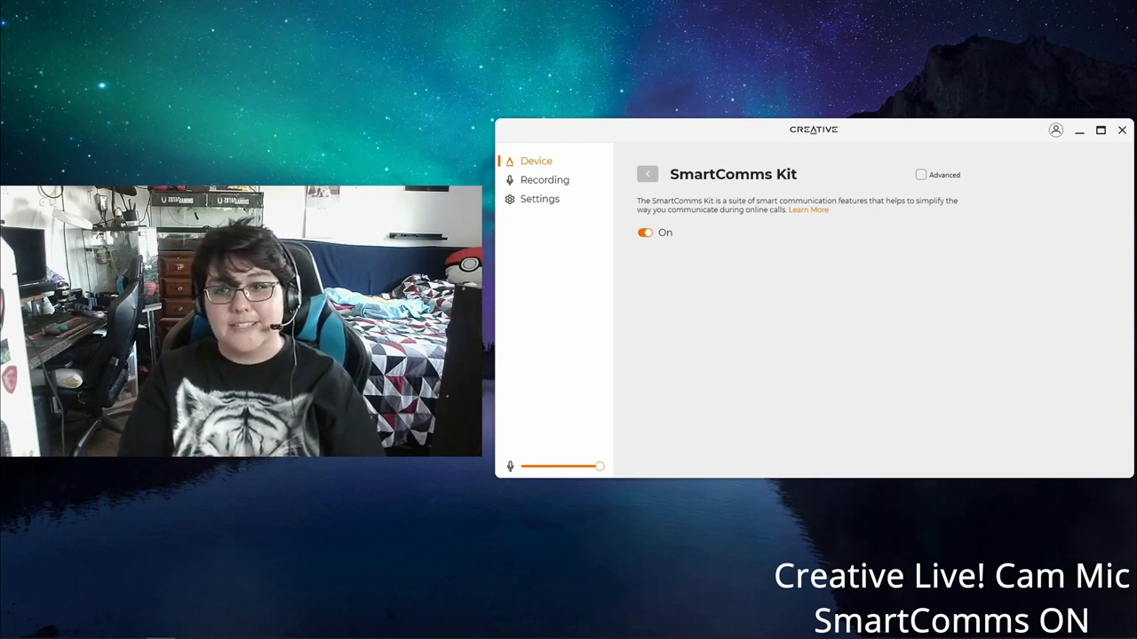
Tick Advanced, enable NoiseClean-out Auto Adjust, then turn NoiseClean-out off, leaving VoiceDetect on
{"action": "left_click", "coordinate": [1099, 132]}
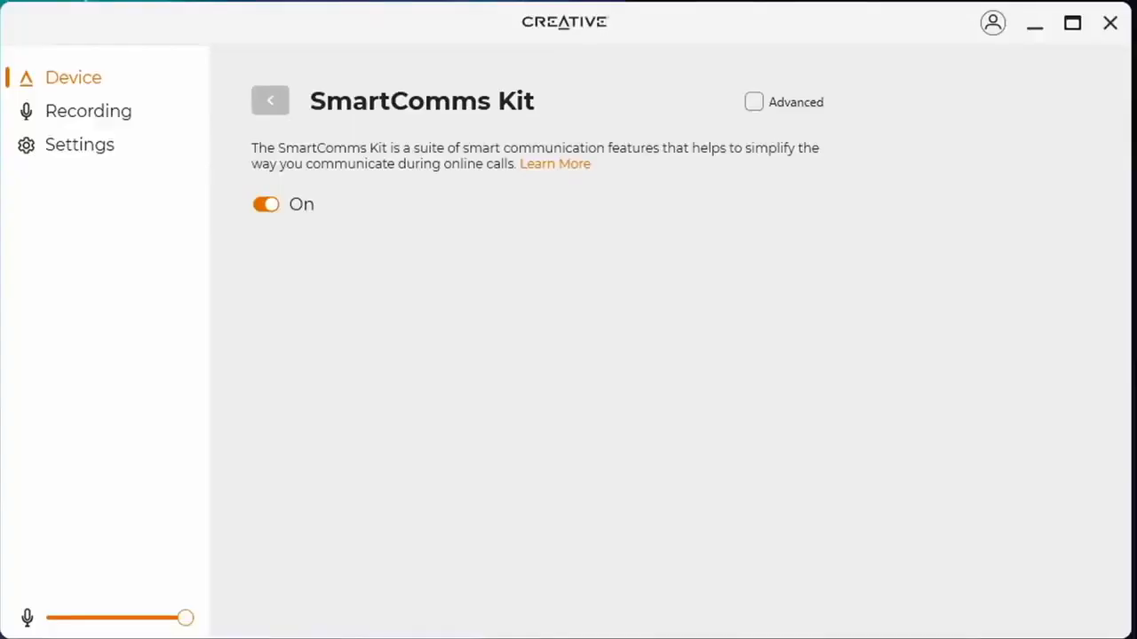
{"action": "left_click", "coordinate": [753, 101]}
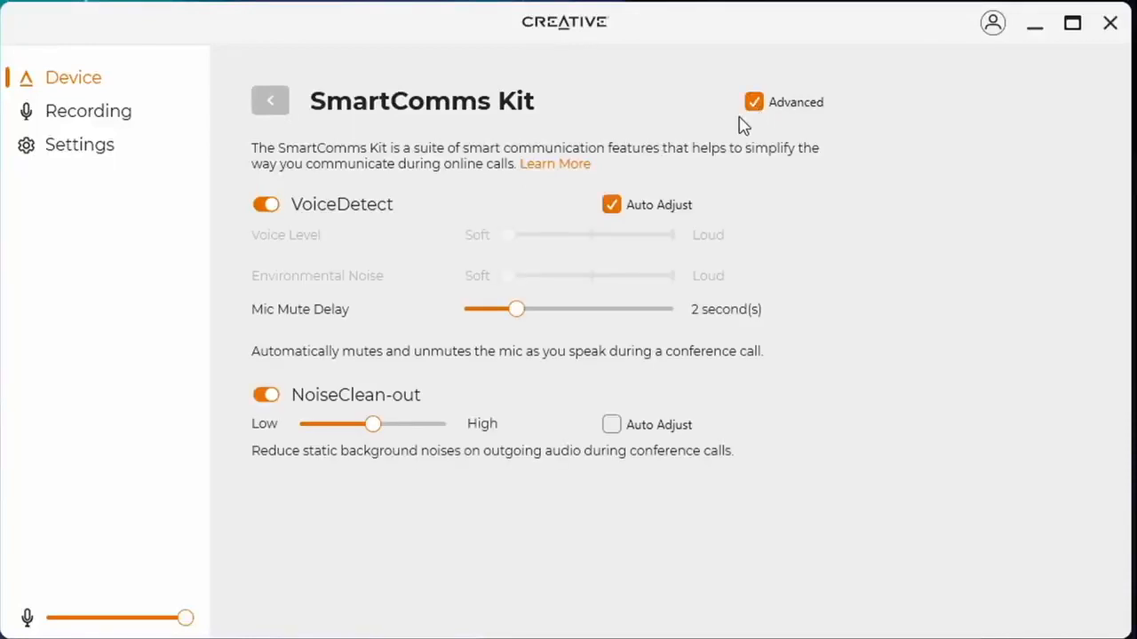
{"action": "left_click_drag", "start_coordinate": [373, 423], "coordinate": [431, 423]}
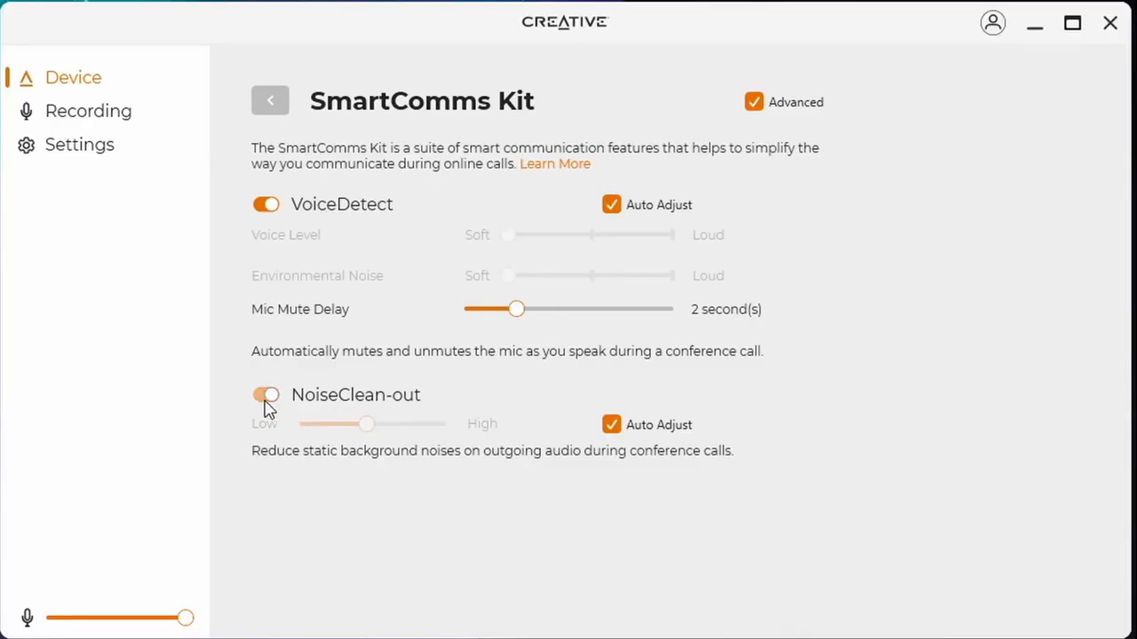
{"action": "left_click", "coordinate": [267, 395]}
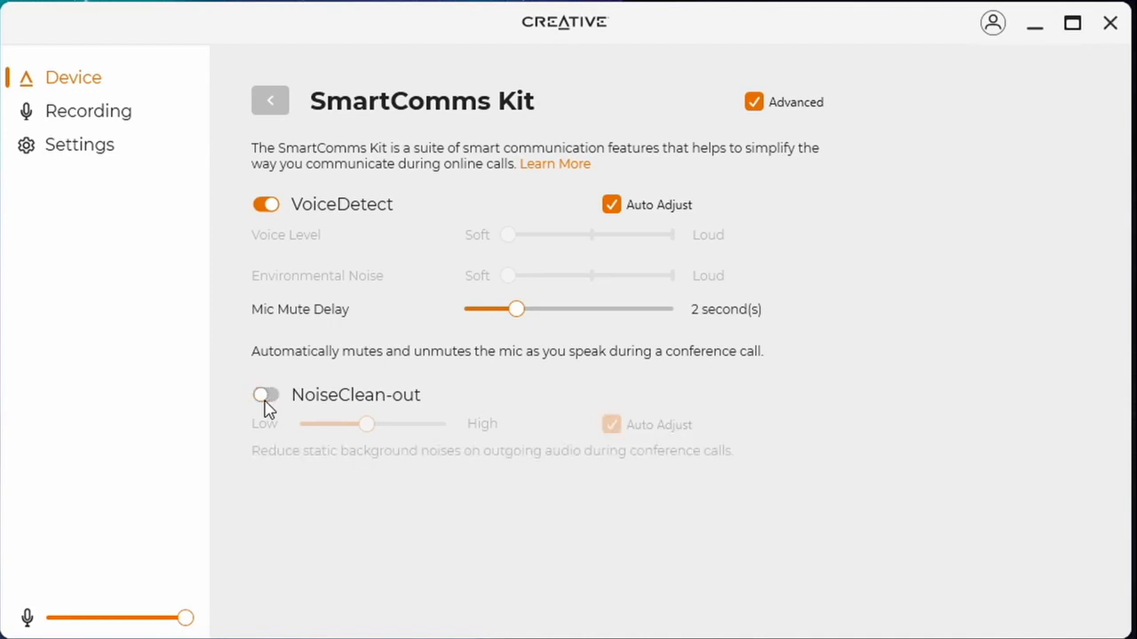